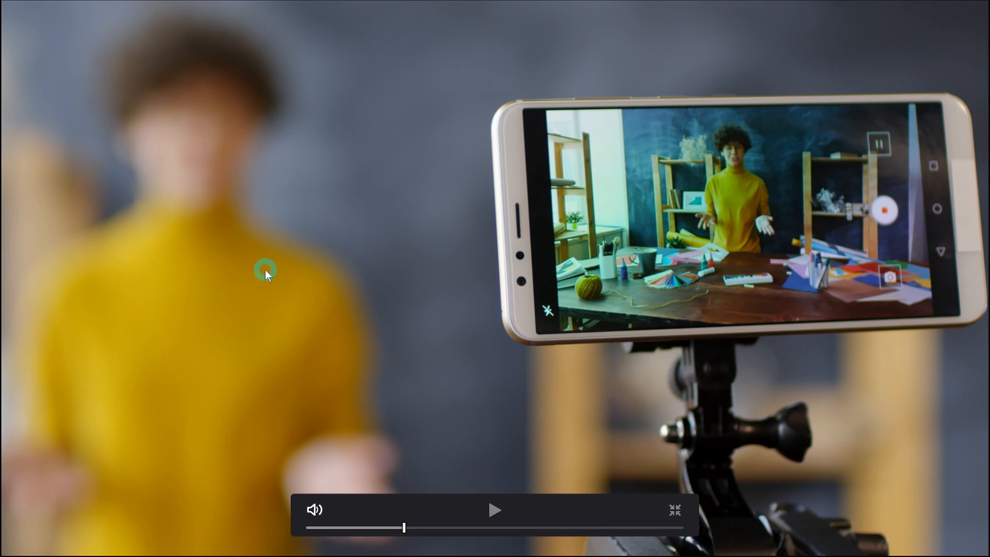
{"action": "mouse_move", "coordinate": [815, 297]}
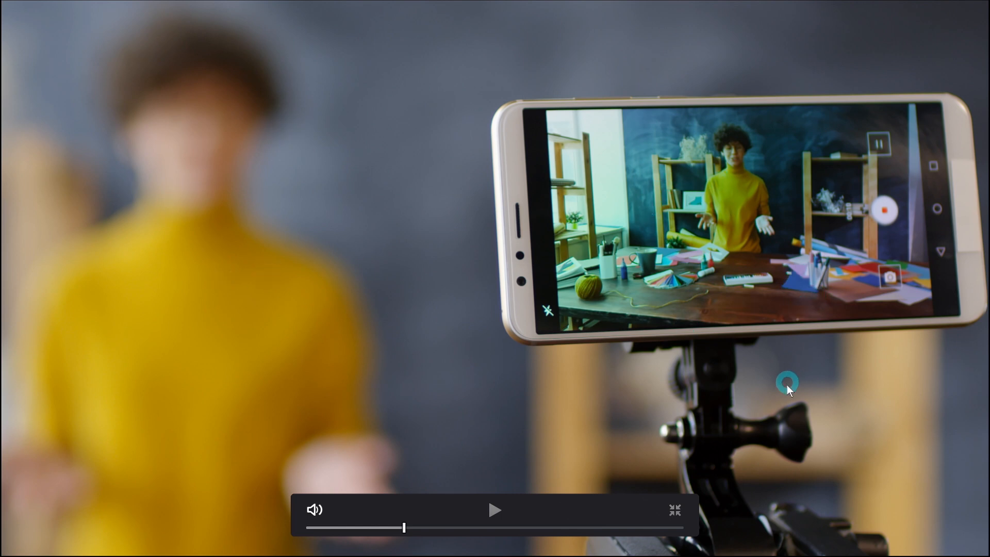
Step: Leave full-screen playback so the Edit timeline with the vlogger clip shows again
{"action": "left_click", "coordinate": [787, 383]}
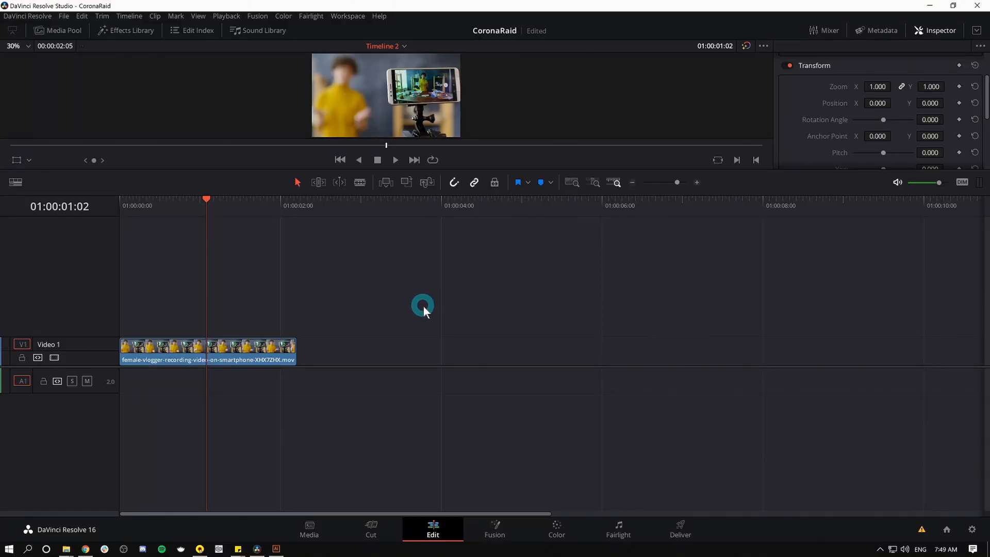
Step: Move the vlogger clip to the Color page for grading with its single corrector node
{"action": "left_click", "coordinate": [556, 529]}
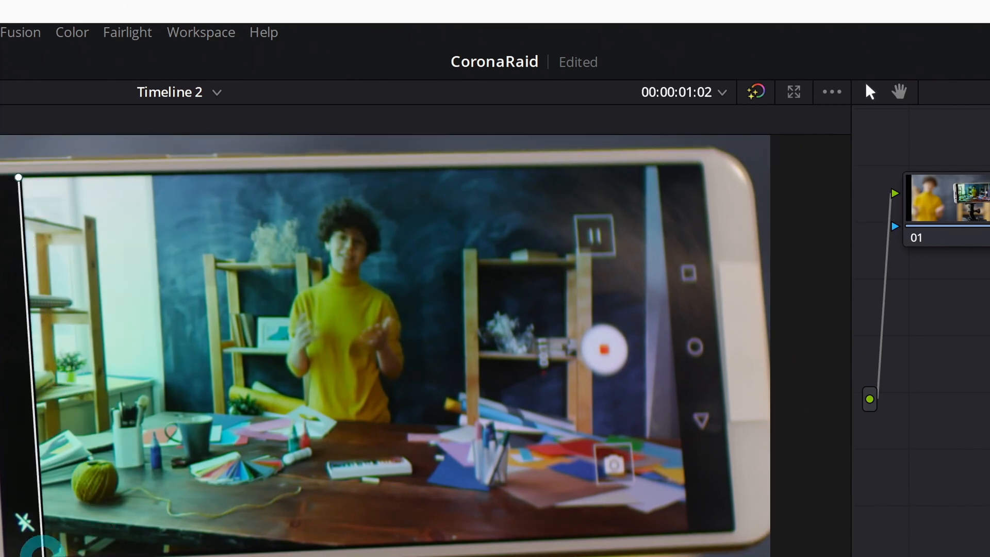
Step: Place the pen window's top-right point and fit it exactly to the phone screen's corner
{"action": "left_click", "coordinate": [678, 184]}
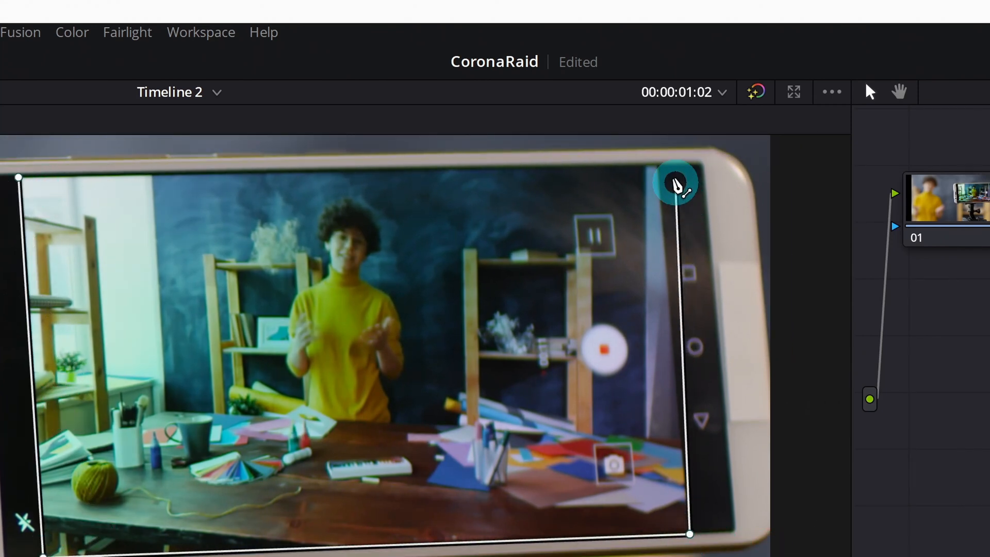
{"action": "left_click_drag", "start_coordinate": [675, 184], "coordinate": [659, 166]}
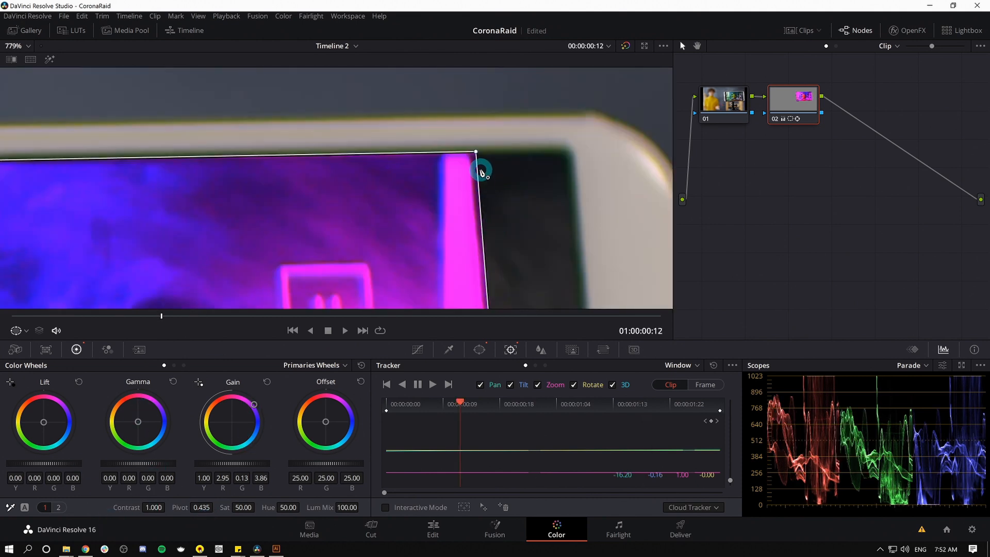
Step: Soften the window's inner edge to 7.42 and outer edge, then re-fit its top-right corner
{"action": "left_click", "coordinate": [480, 349]}
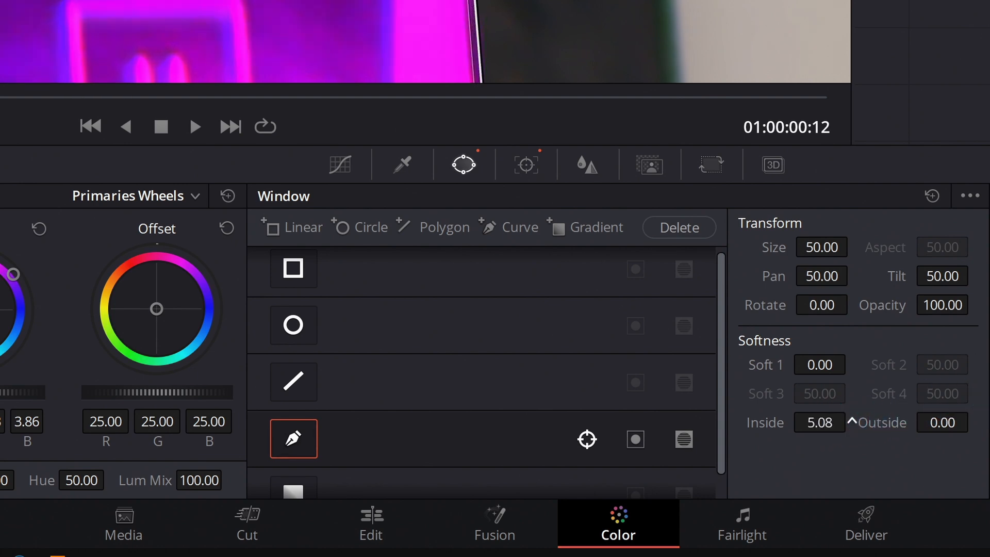
{"action": "left_click_drag", "start_coordinate": [820, 422], "coordinate": [922, 423]}
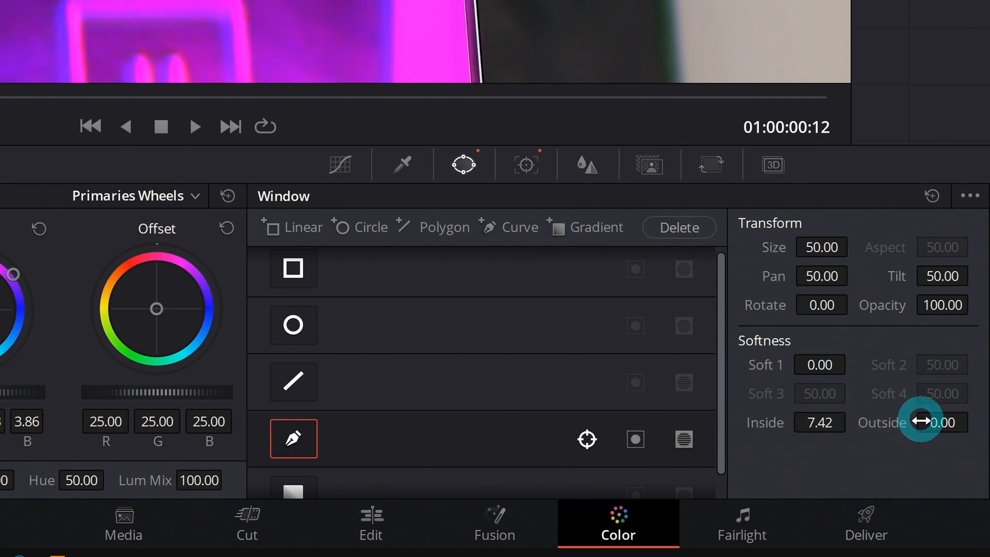
{"action": "left_click_drag", "start_coordinate": [940, 423], "coordinate": [946, 423]}
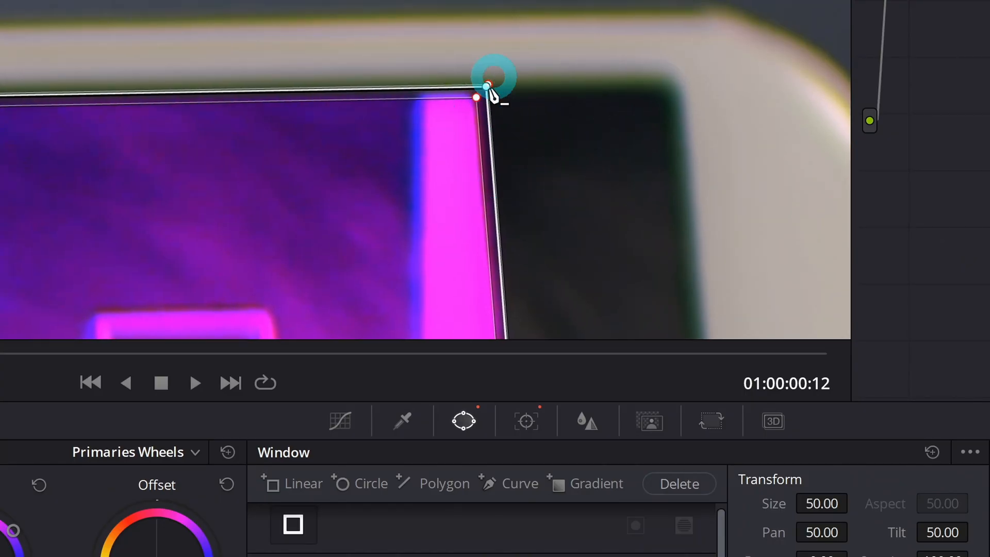
{"action": "left_click_drag", "start_coordinate": [496, 79], "coordinate": [514, 126]}
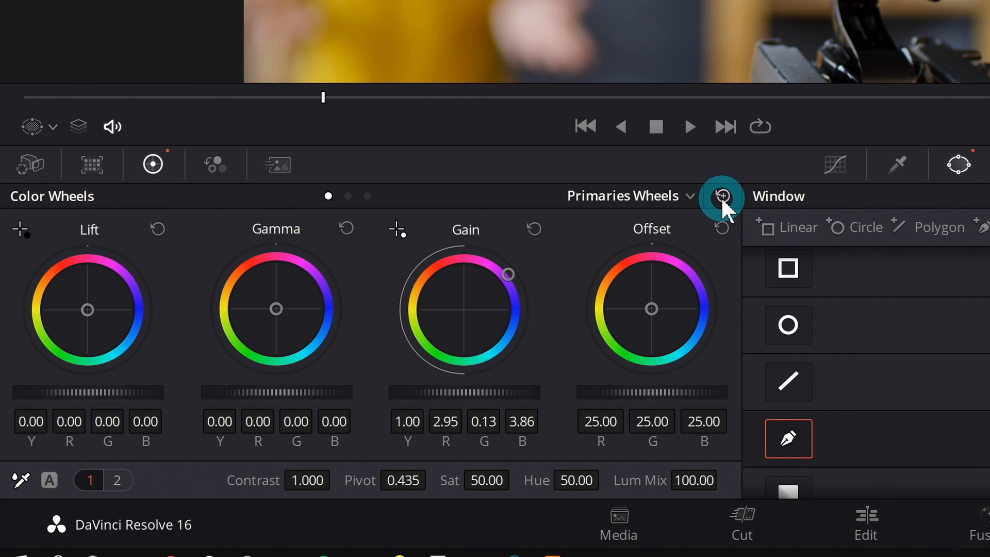
Step: Reset the gain to neutral and view only the windowed screen in Highlight mode
{"action": "left_click", "coordinate": [534, 229]}
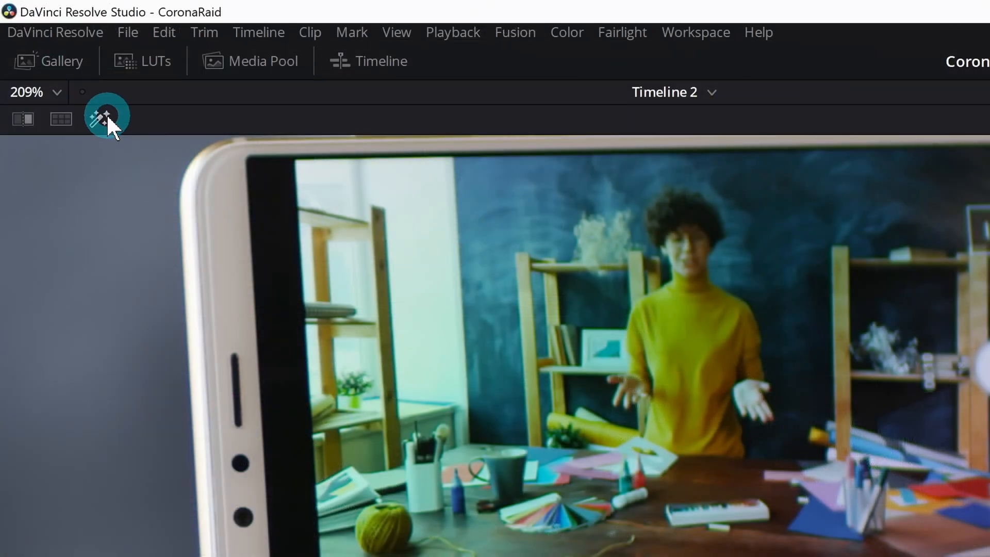
{"action": "left_click", "coordinate": [107, 120]}
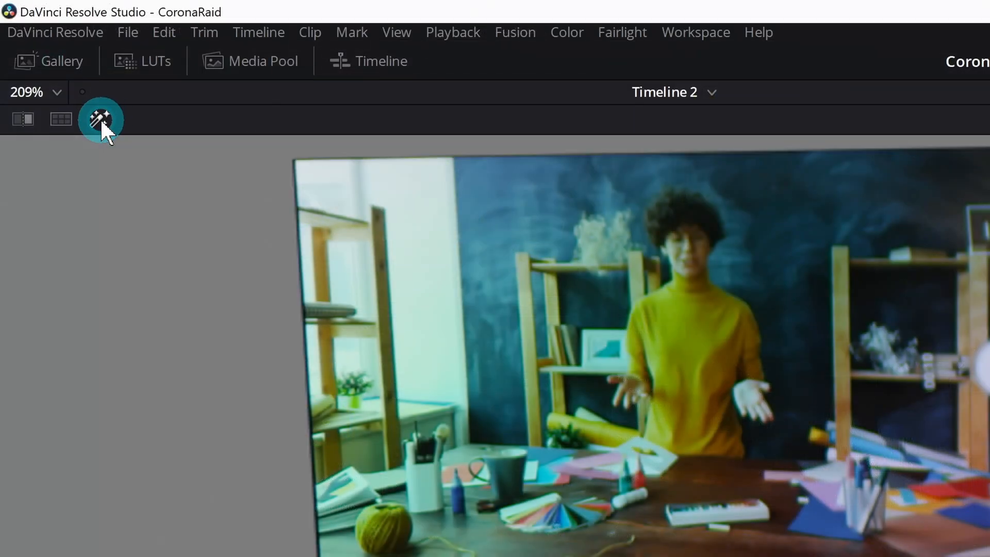
{"action": "left_click", "coordinate": [99, 120]}
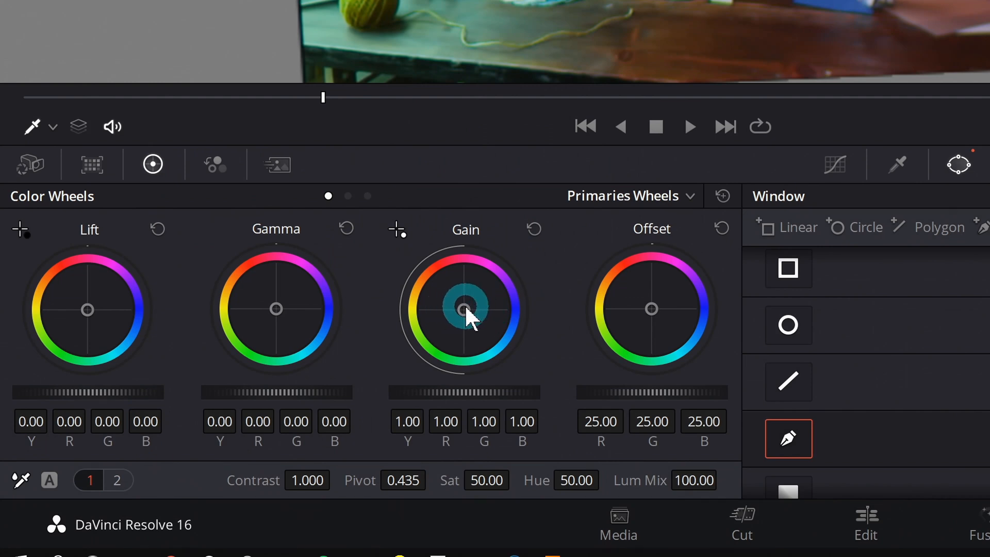
Step: Warm the gain, add faint blue lift, and raise and slightly warm the gamma
{"action": "left_click_drag", "start_coordinate": [466, 310], "coordinate": [463, 309]}
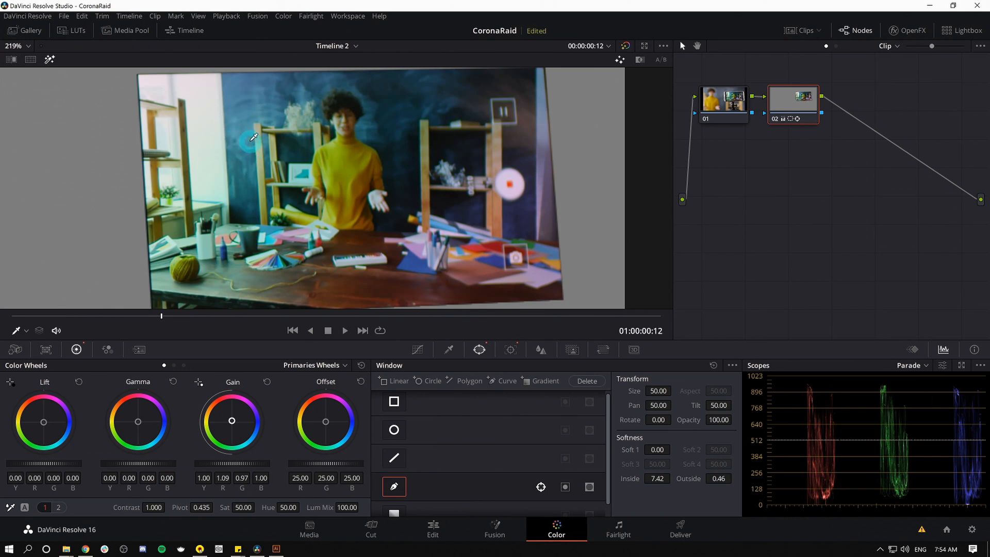
{"action": "left_click_drag", "start_coordinate": [43, 421], "coordinate": [45, 421]}
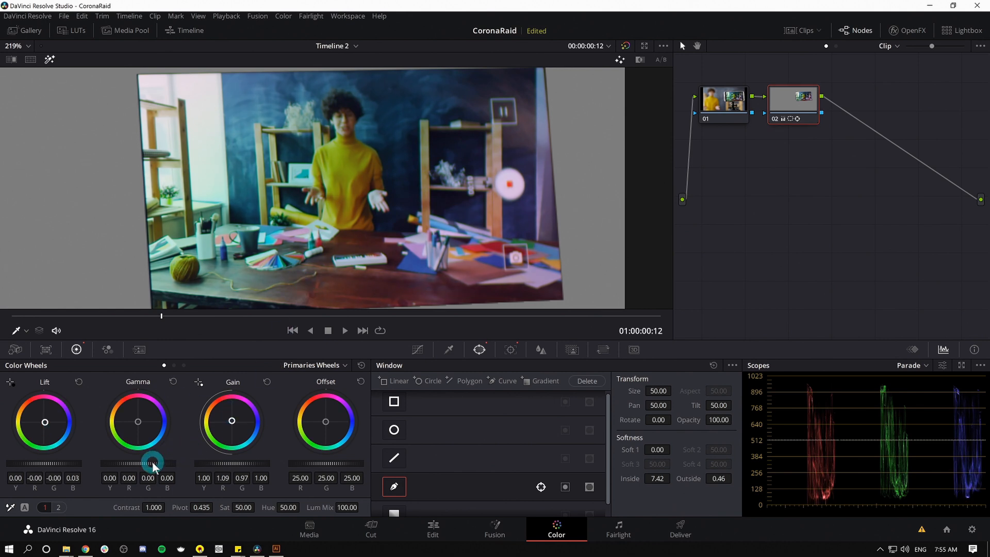
{"action": "left_click_drag", "start_coordinate": [153, 462], "coordinate": [137, 422]}
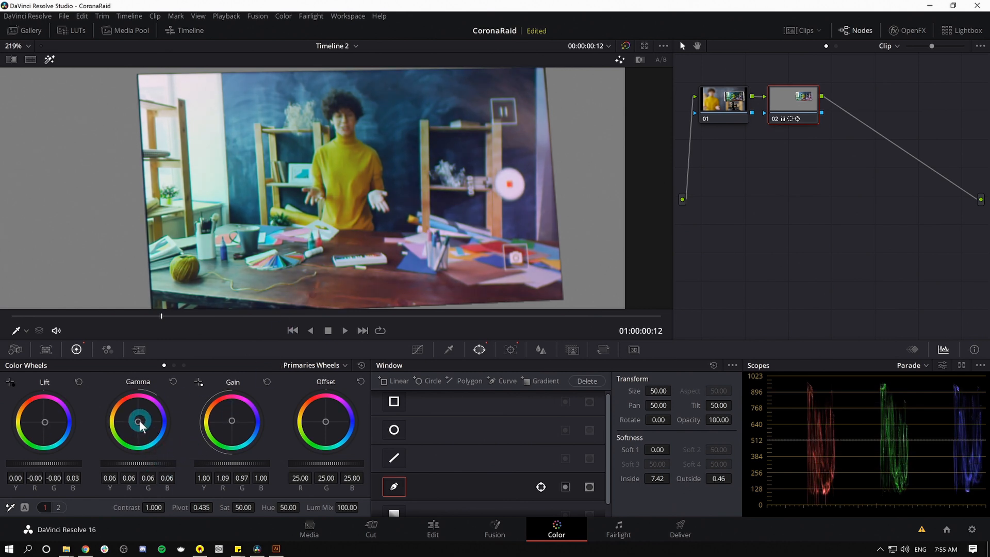
{"action": "left_click_drag", "start_coordinate": [139, 422], "coordinate": [123, 397]}
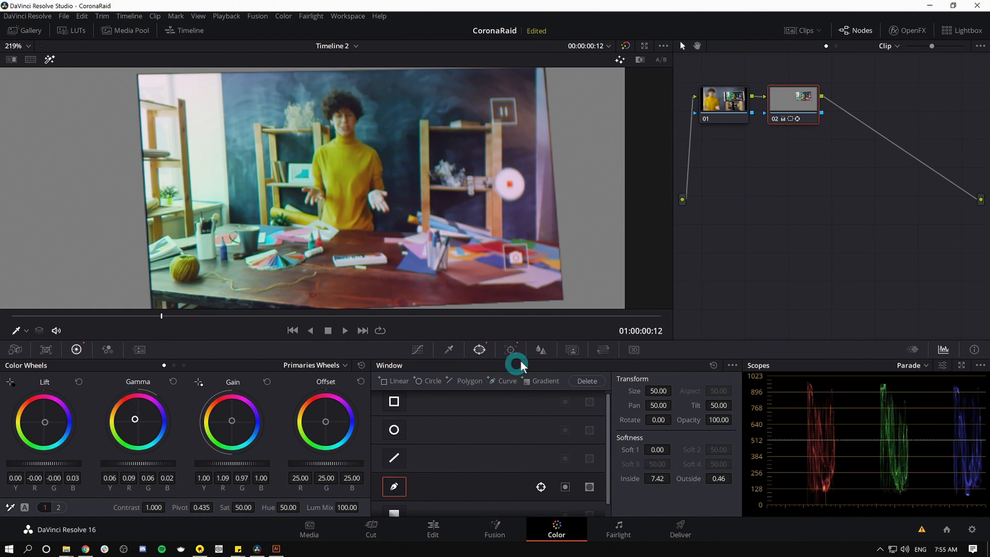
Step: Sharpen the screen with blur radius 0.46 and turn Highlight mode off
{"action": "left_click", "coordinate": [541, 349]}
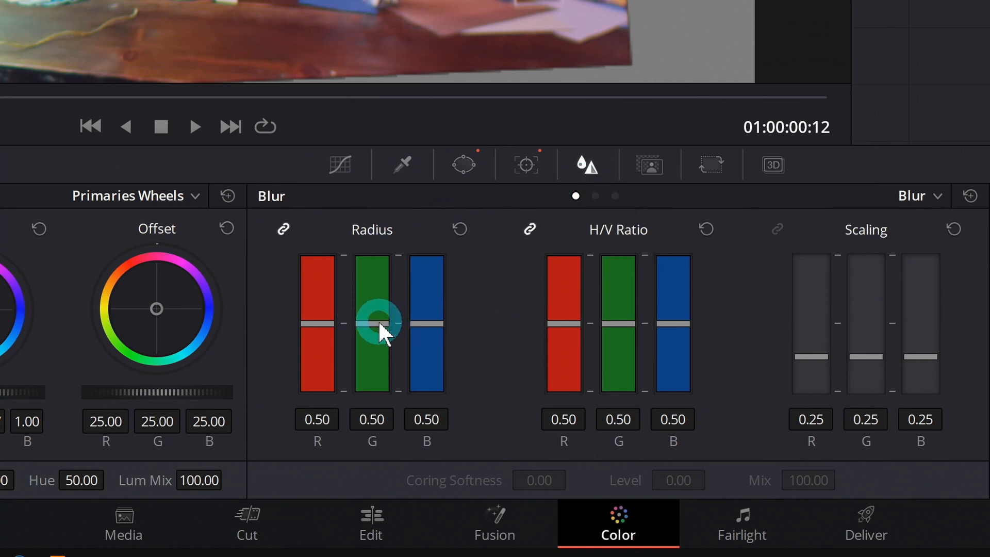
{"action": "mouse_move", "coordinate": [363, 306]}
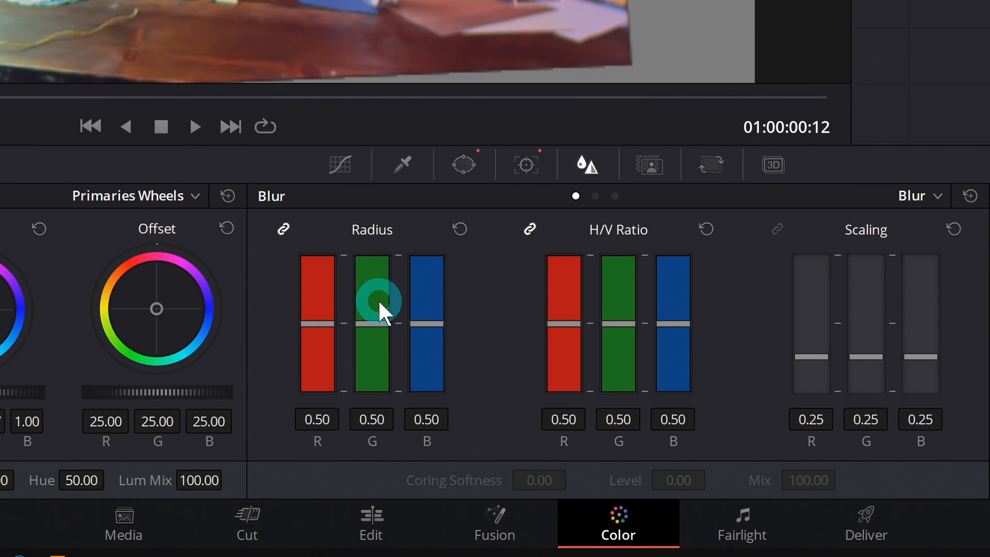
{"action": "left_click_drag", "start_coordinate": [371, 309], "coordinate": [371, 325]}
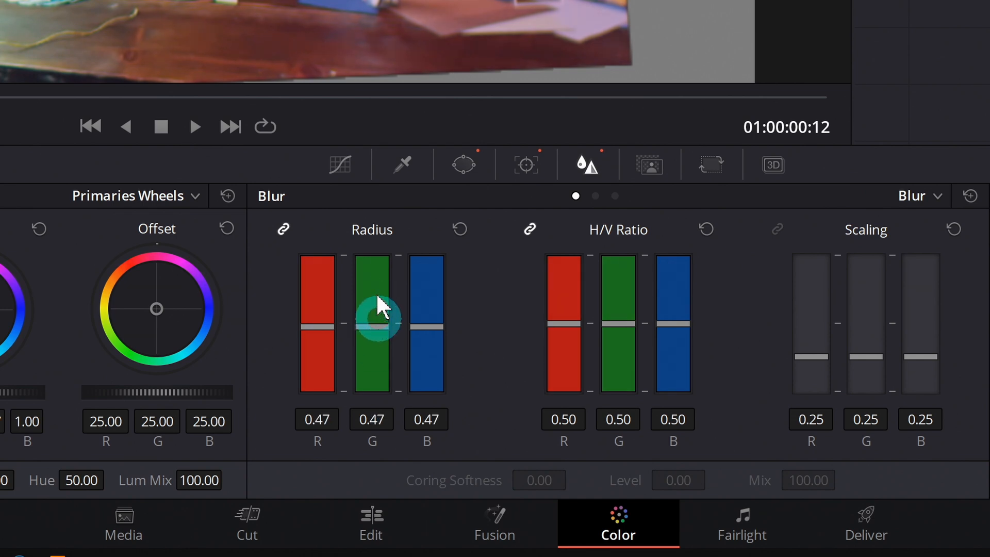
{"action": "mouse_move", "coordinate": [282, 12]}
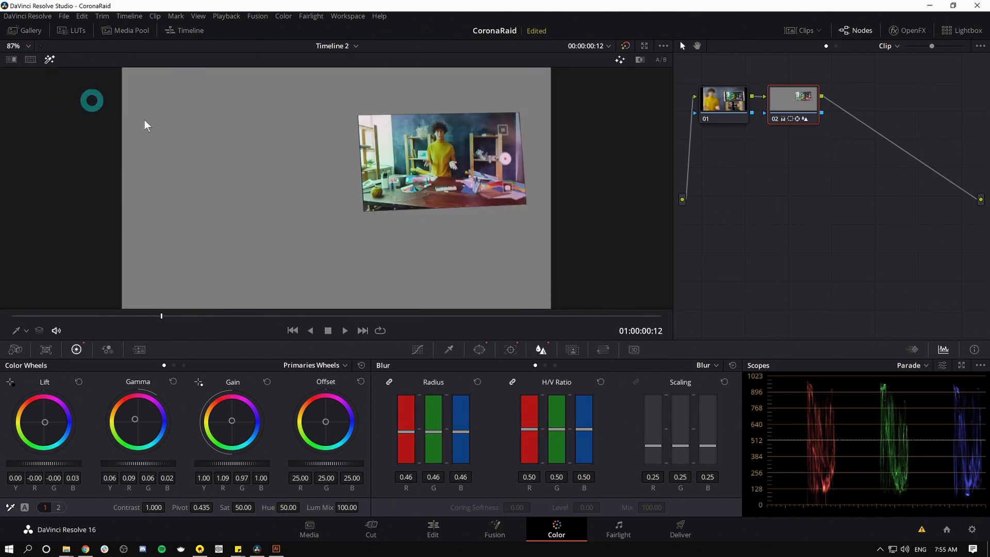
{"action": "left_click", "coordinate": [50, 59]}
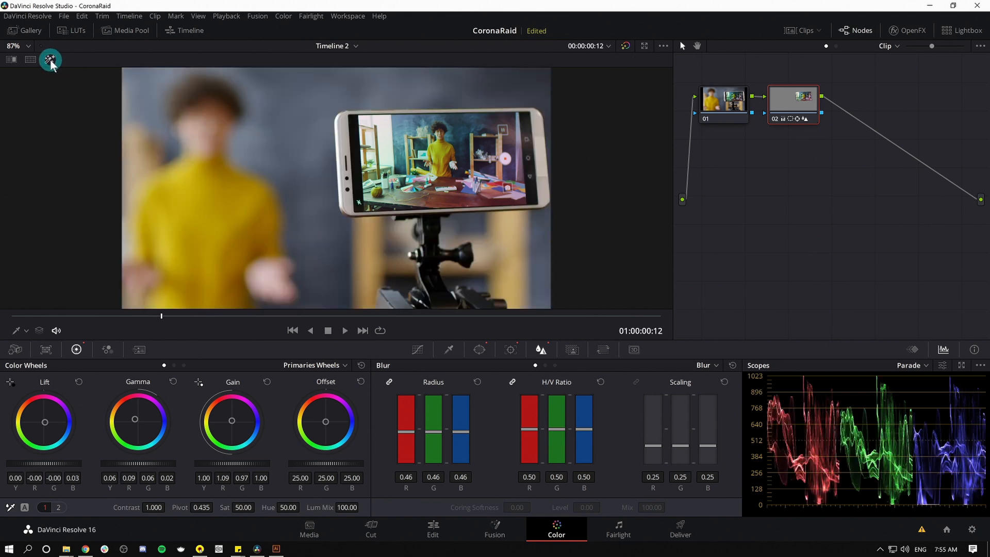